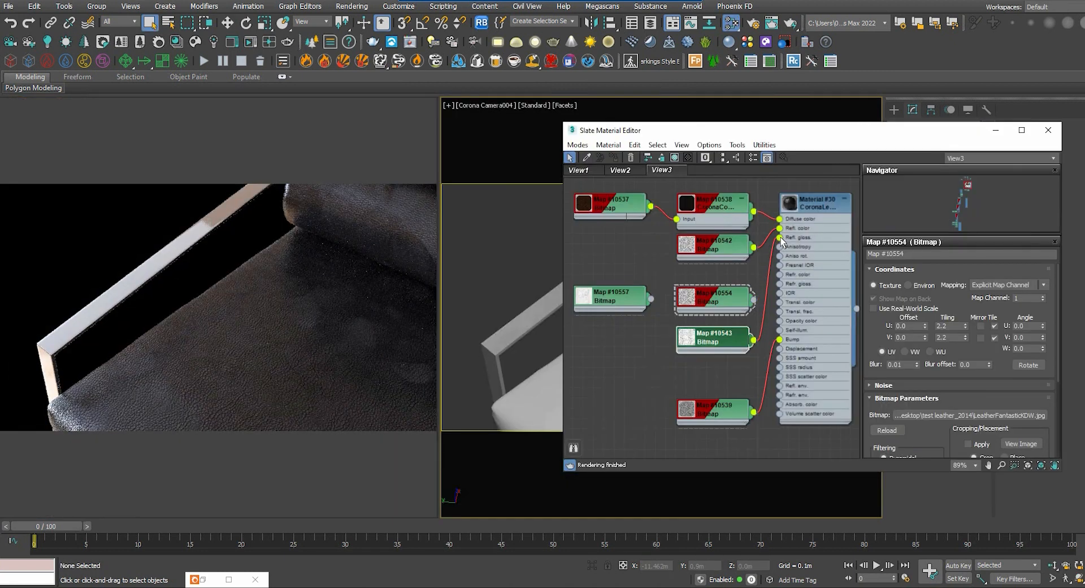
Close the Slate Material Editor, leaving the leather chair scene for an empty grid.
left_click(1047, 130)
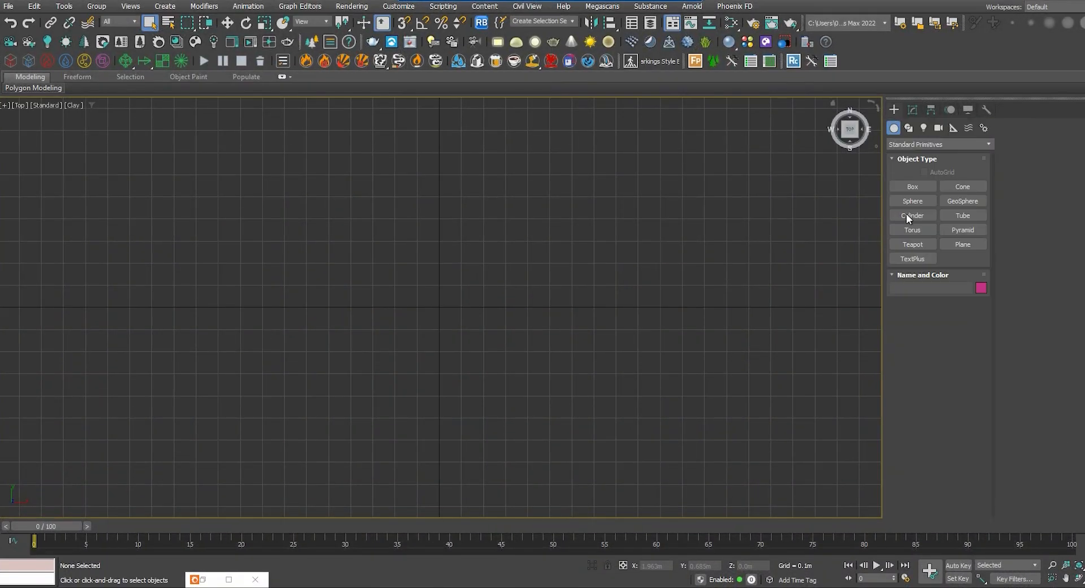
Create a teapot, clone it as a Copy, and add a Noise modifier to Teapot002.
left_click(911, 243)
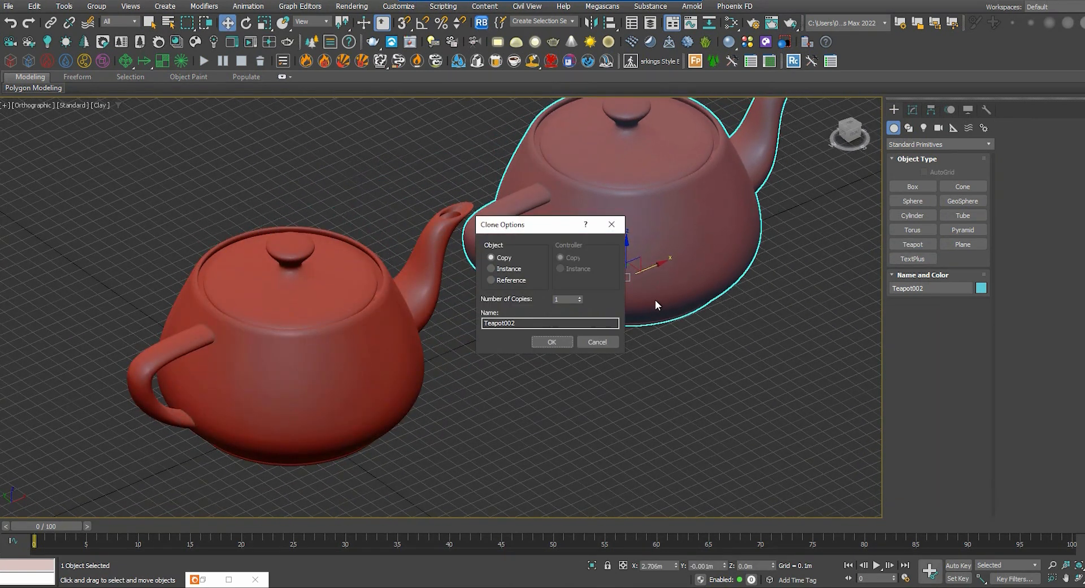
left_click(552, 341)
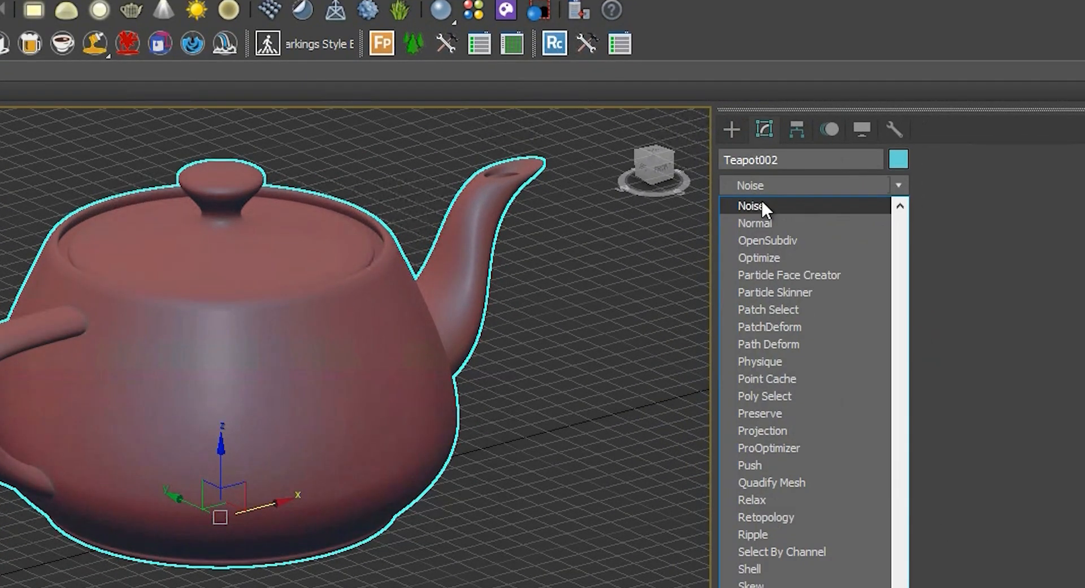
left_click(748, 206)
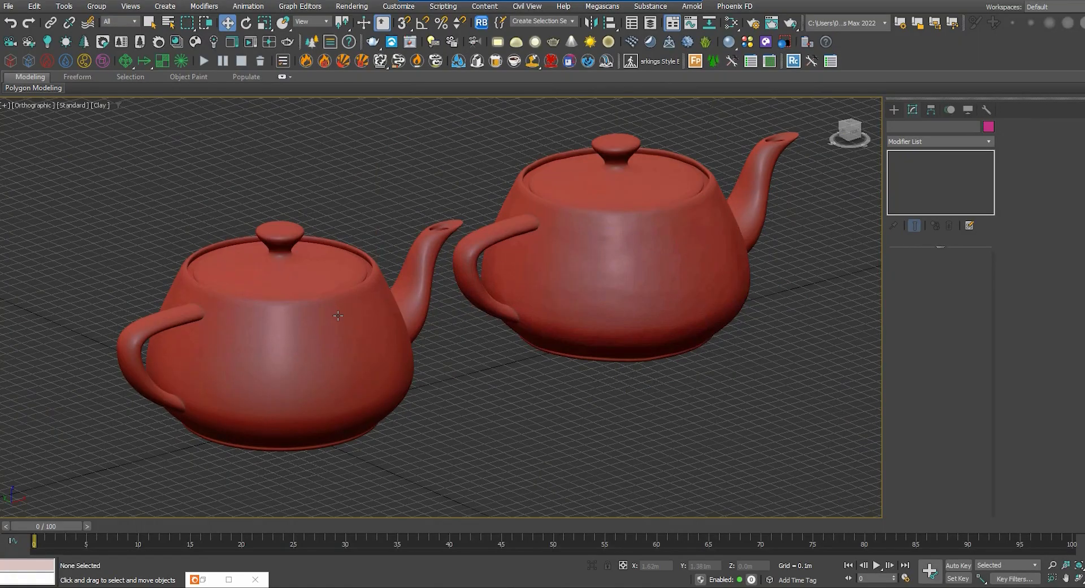
mouse_move(280, 303)
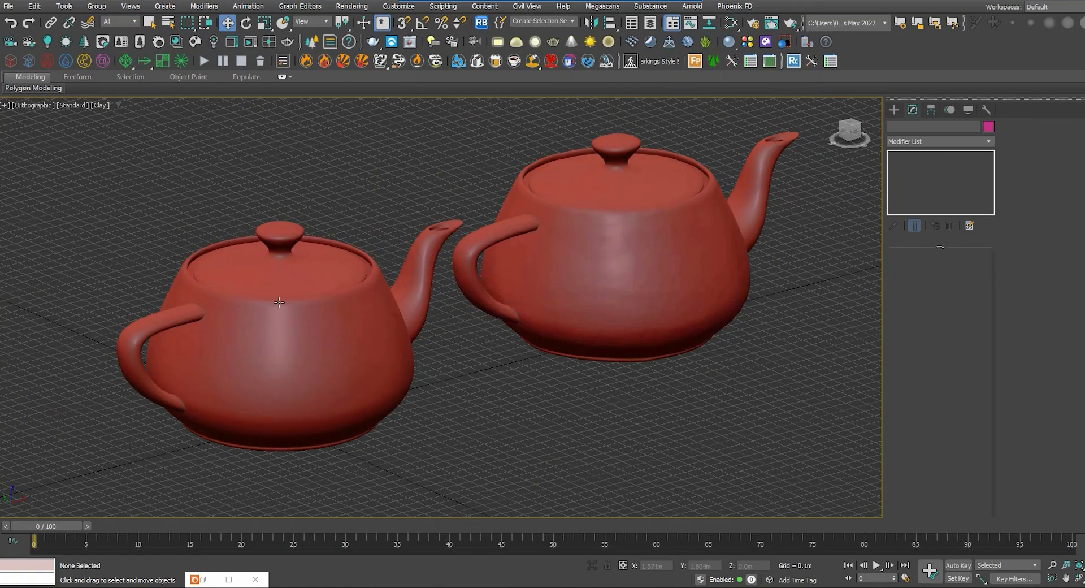
left_click(623, 277)
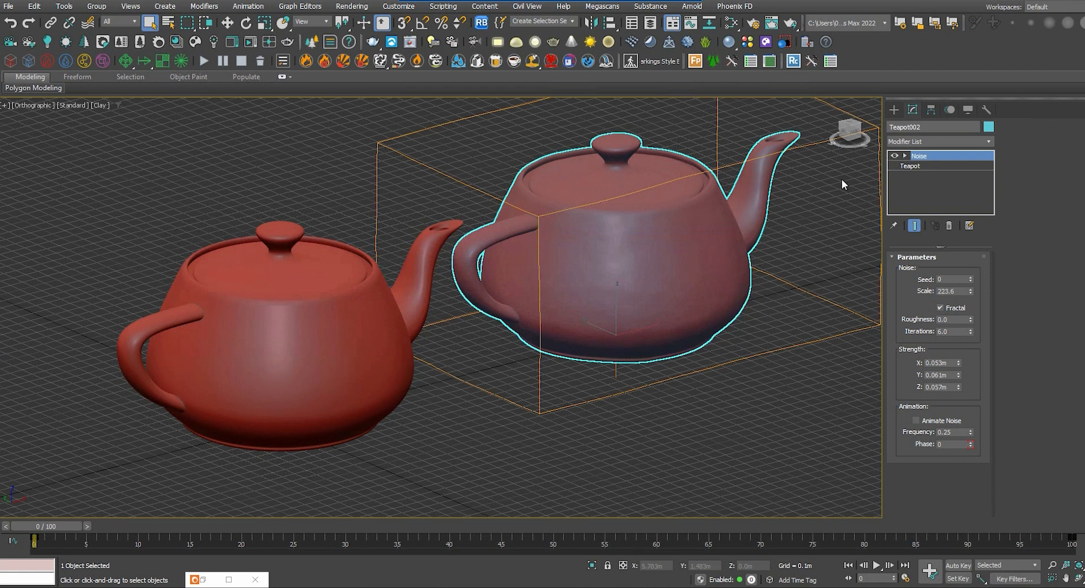
mouse_move(840, 185)
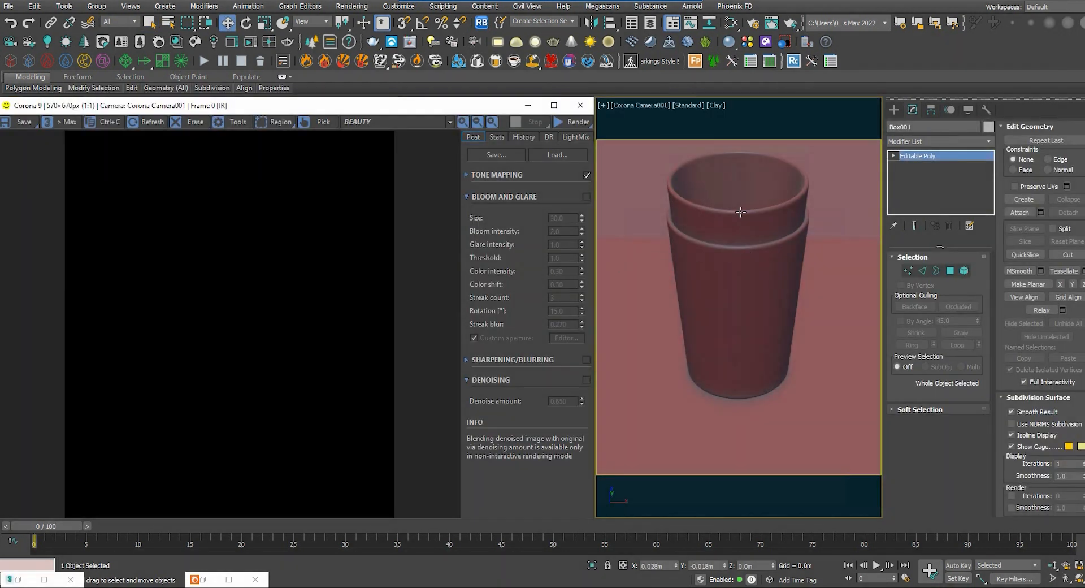
mouse_move(728, 228)
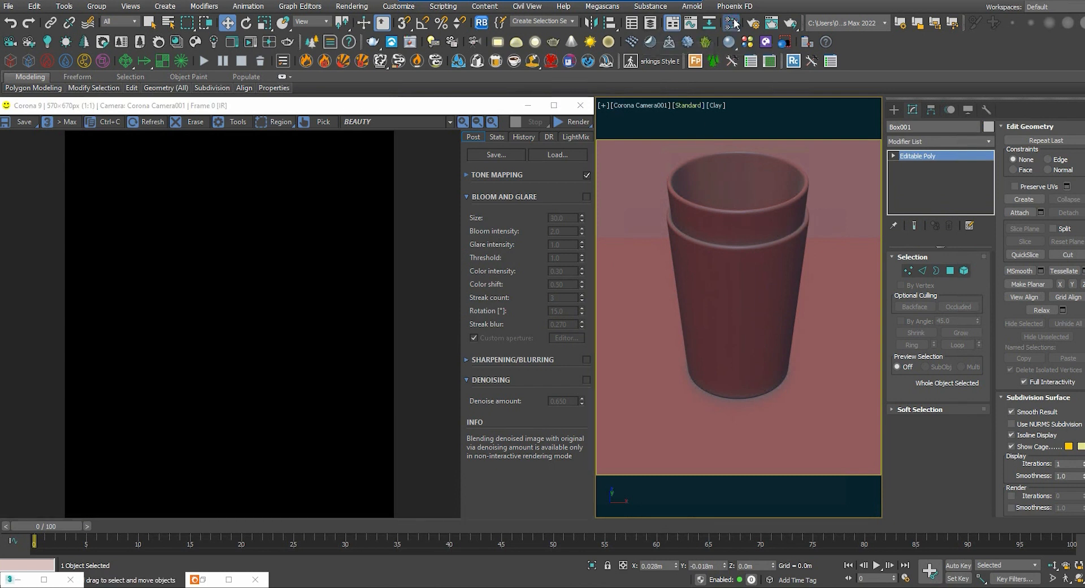
Start the Corona interactive render and store the first caustics render in History.
left_click(728, 23)
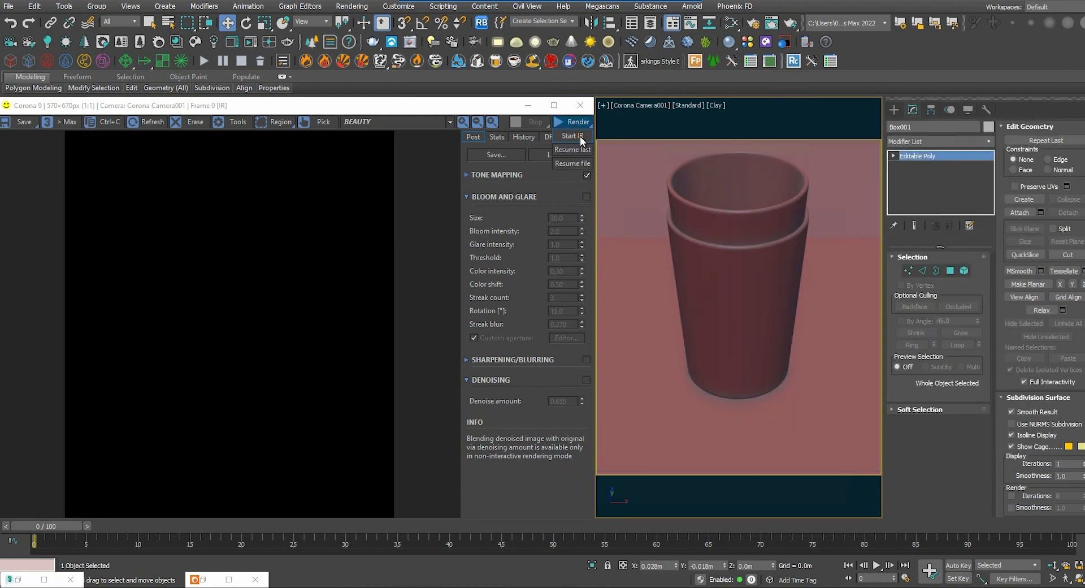
left_click(572, 135)
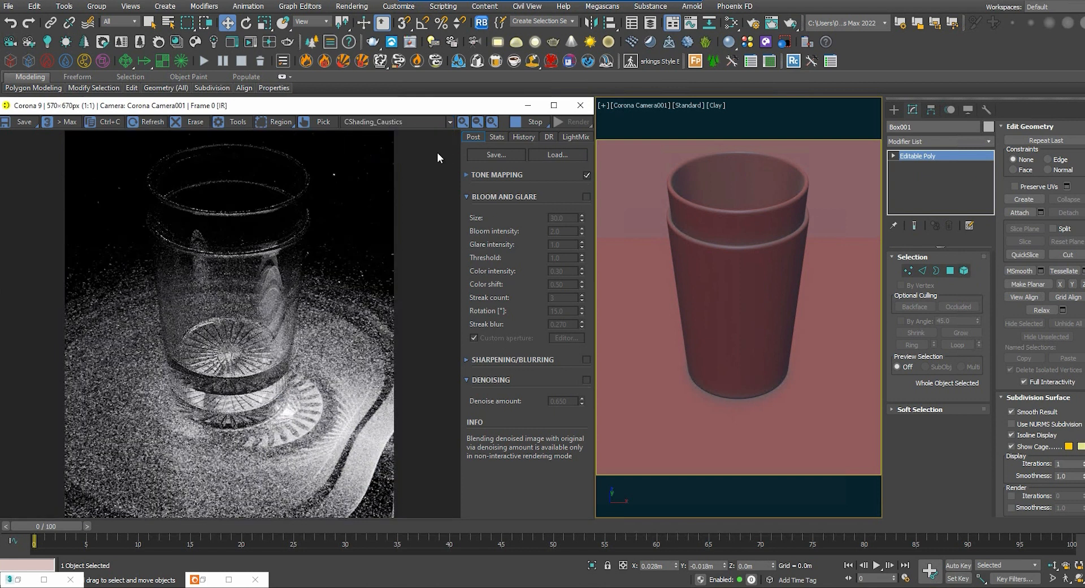
left_click(524, 136)
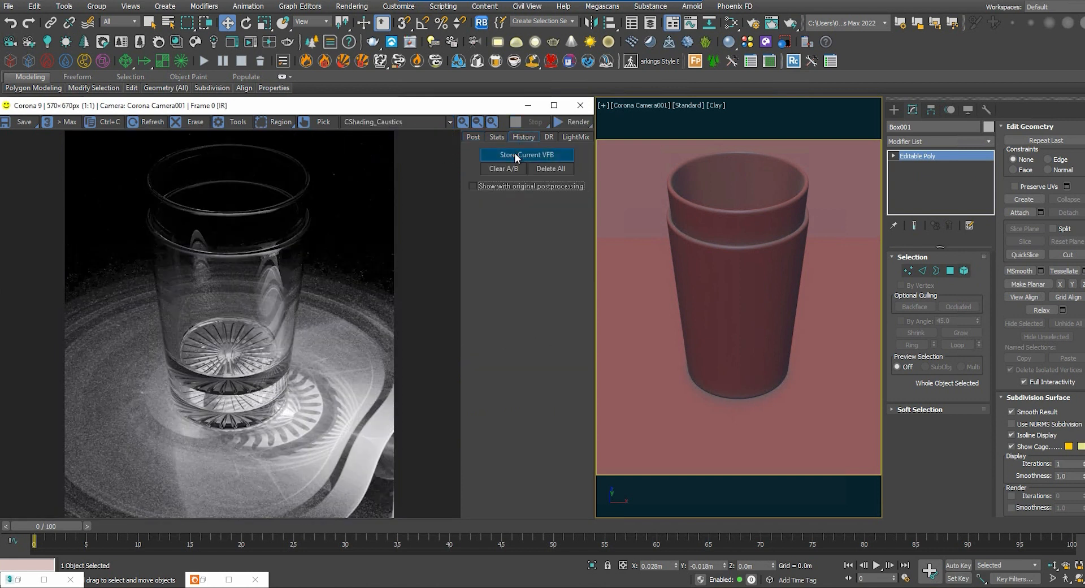
left_click(526, 154)
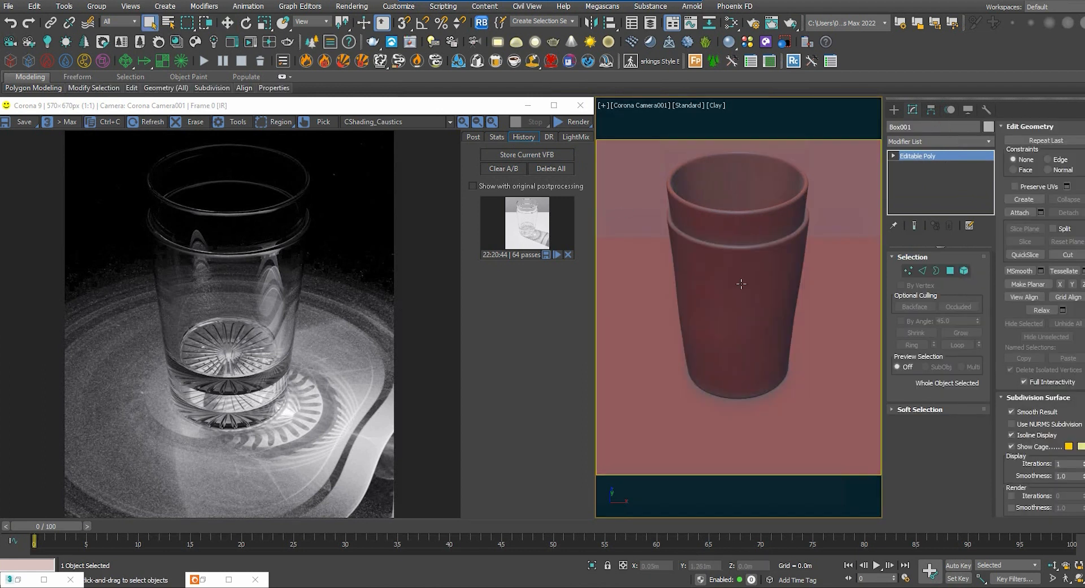
Restart the interactive render and store the second render for A/B comparison.
left_click(574, 122)
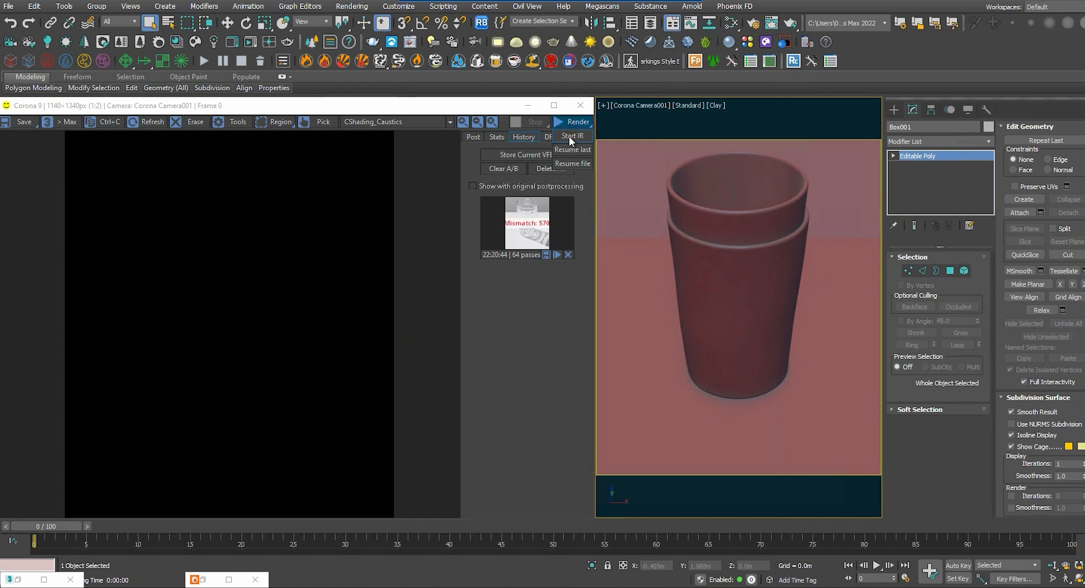
left_click(573, 136)
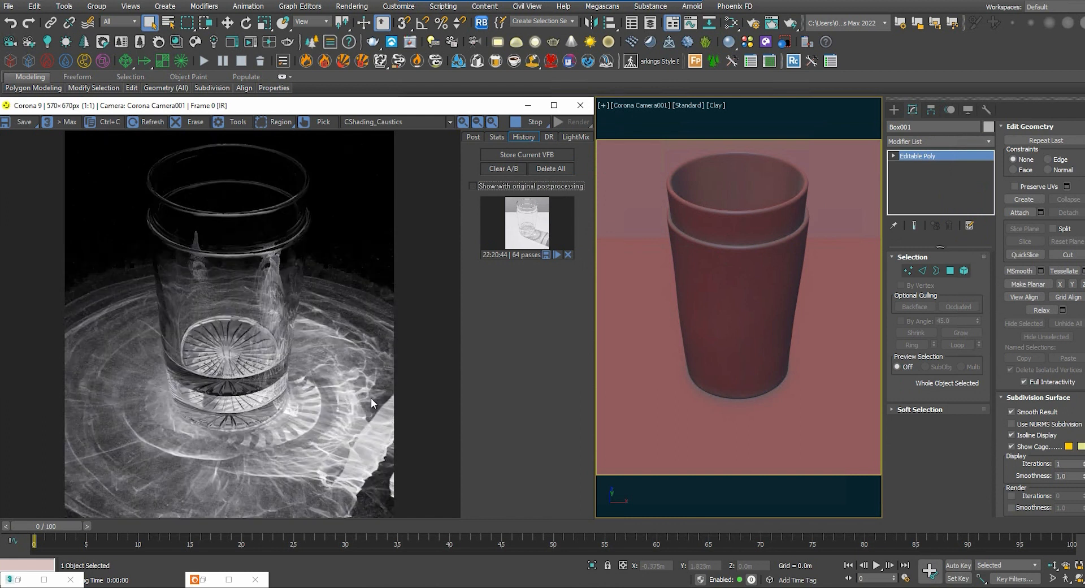
mouse_move(523, 143)
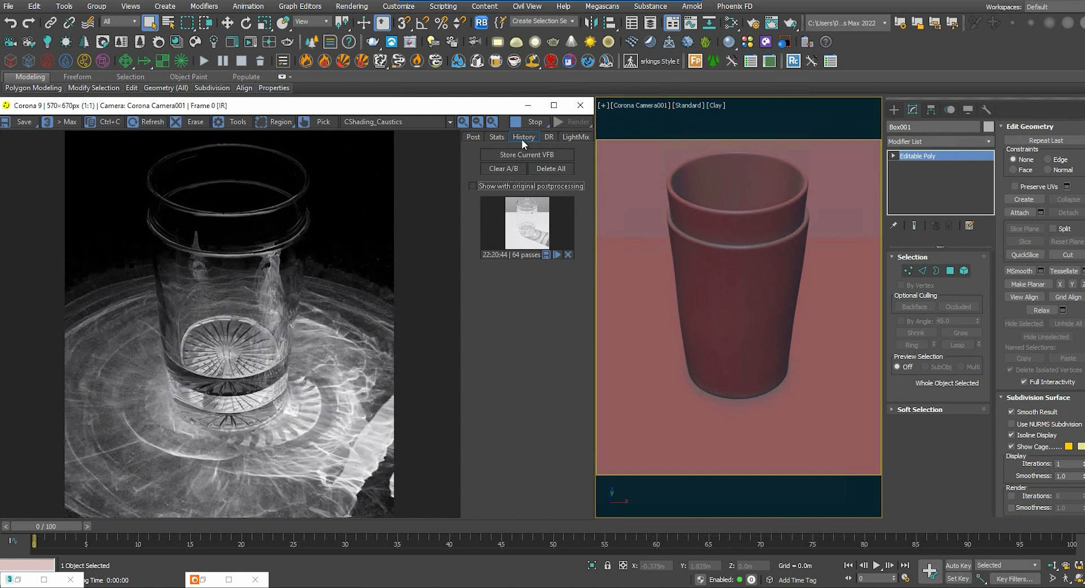
left_click(526, 154)
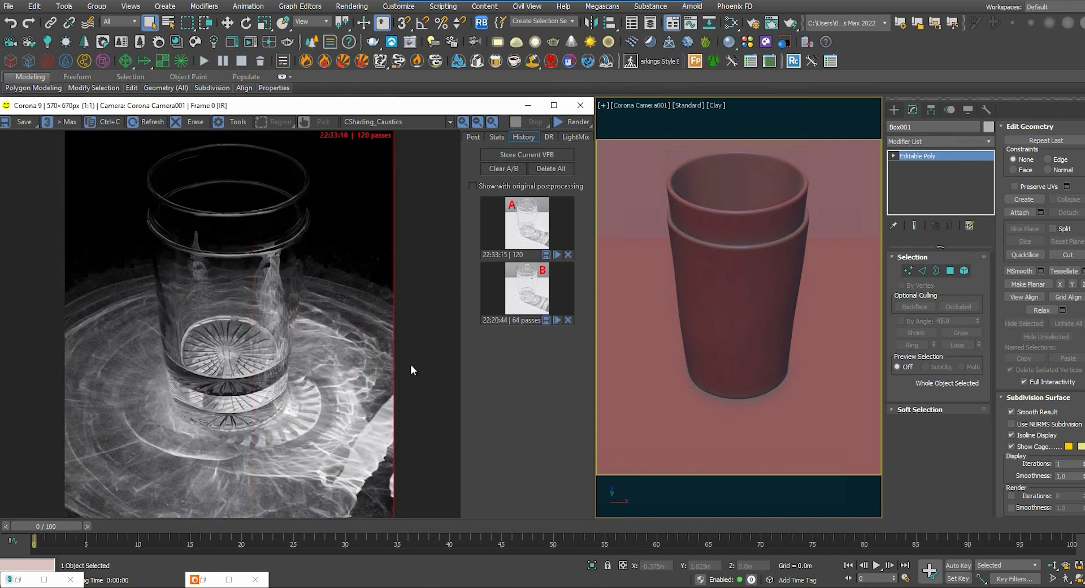
mouse_move(436, 367)
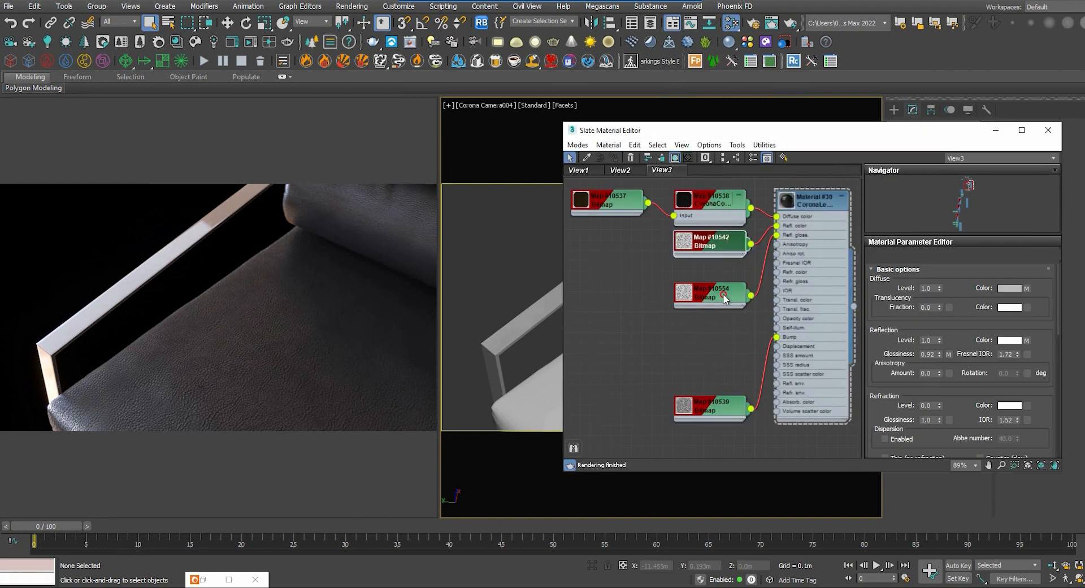
Inspect the bitmaps, wire the scratches bitmap into Refl. gloss, and set amount 30.
left_click(709, 406)
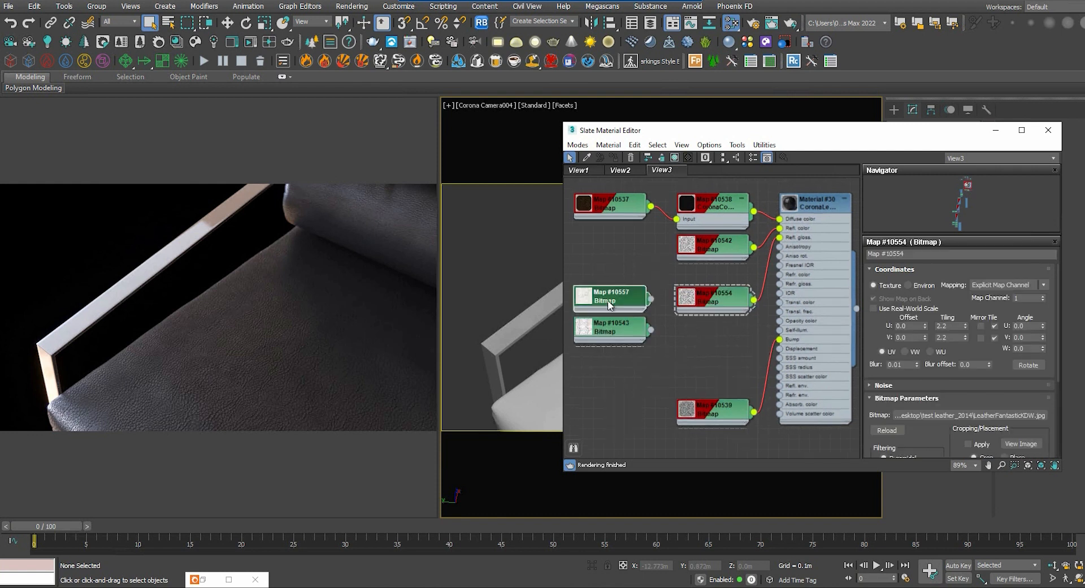
left_click(609, 327)
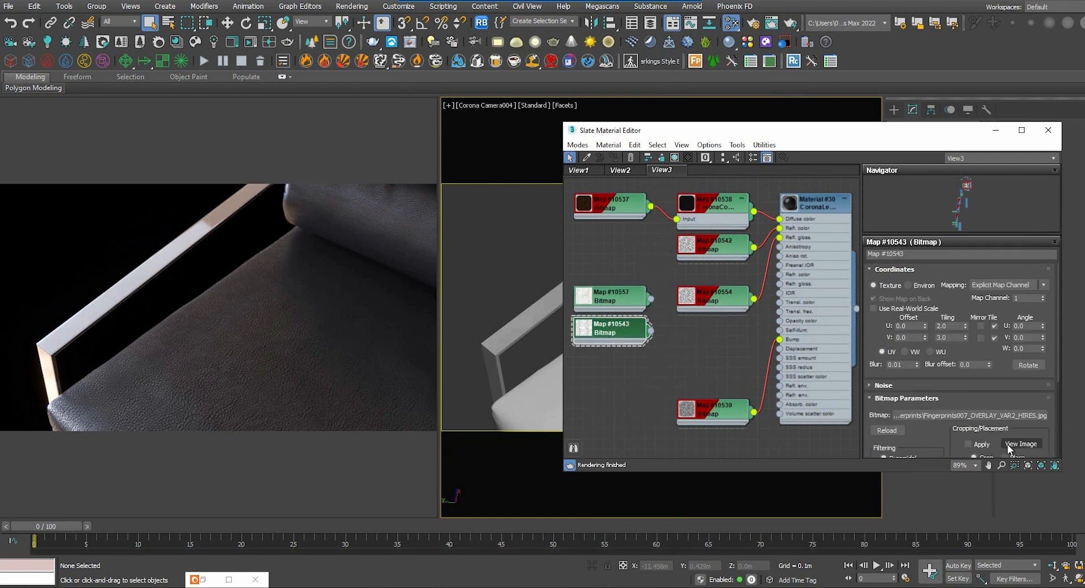
left_click(1019, 444)
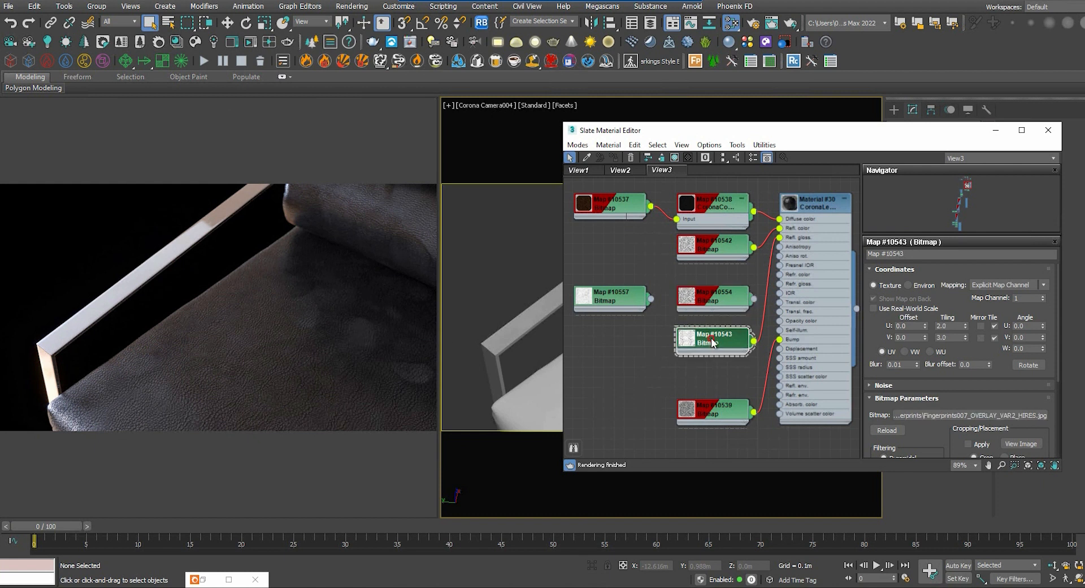
left_click_drag(713, 339, 609, 339)
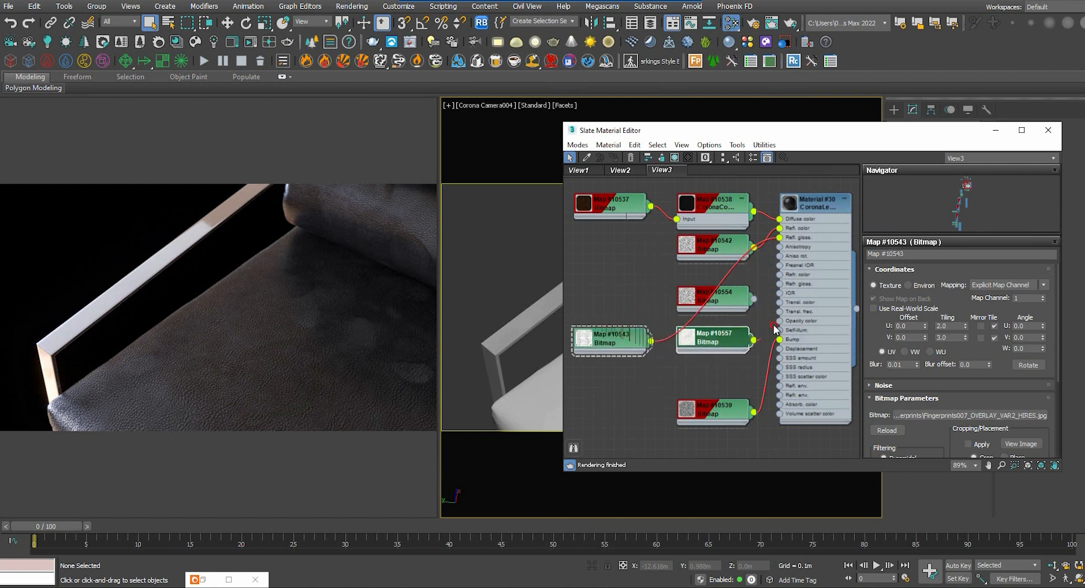
left_click(814, 203)
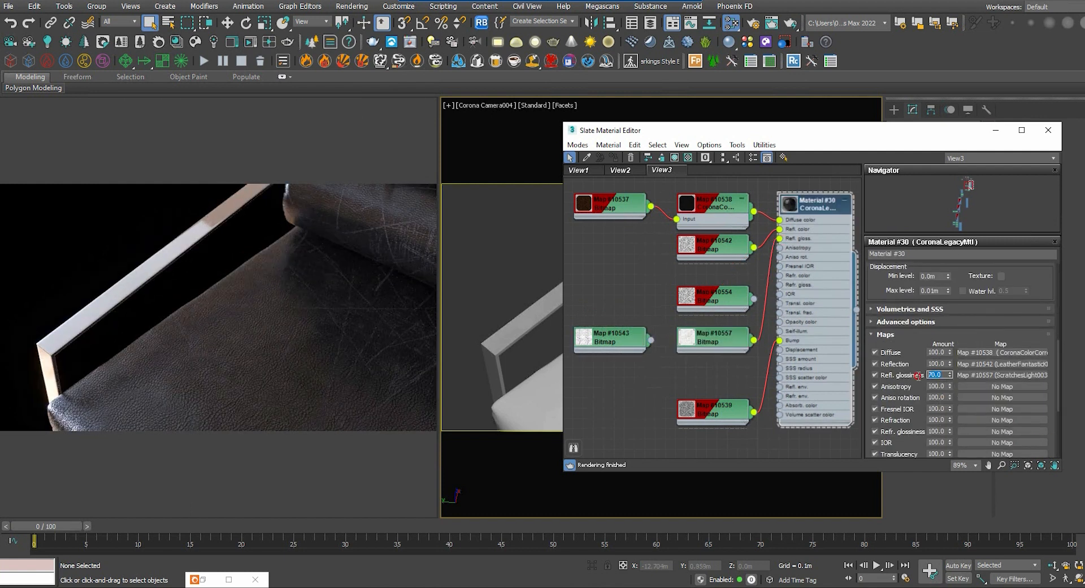
type("30")
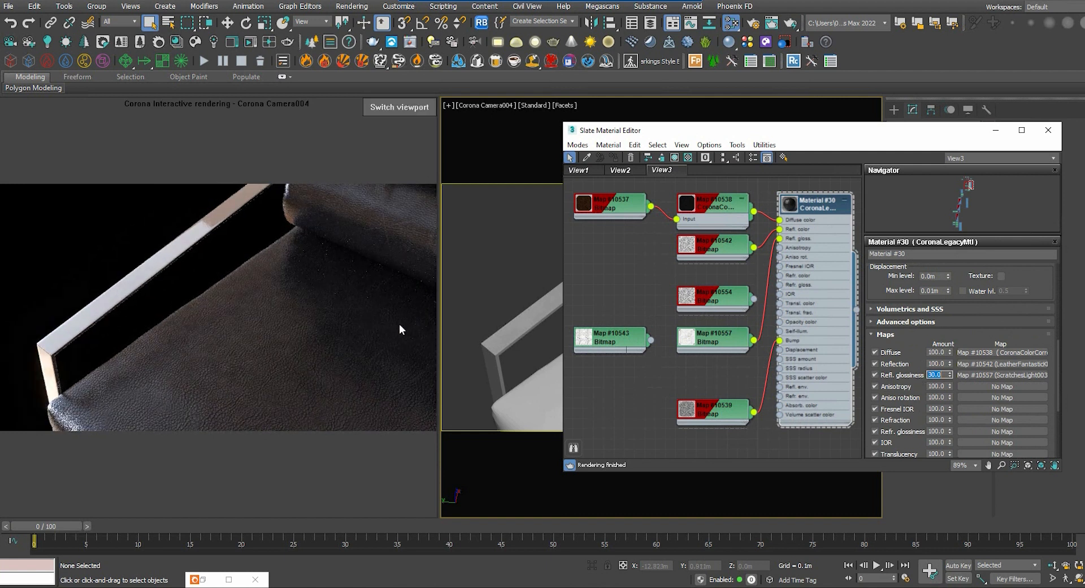
mouse_move(376, 330)
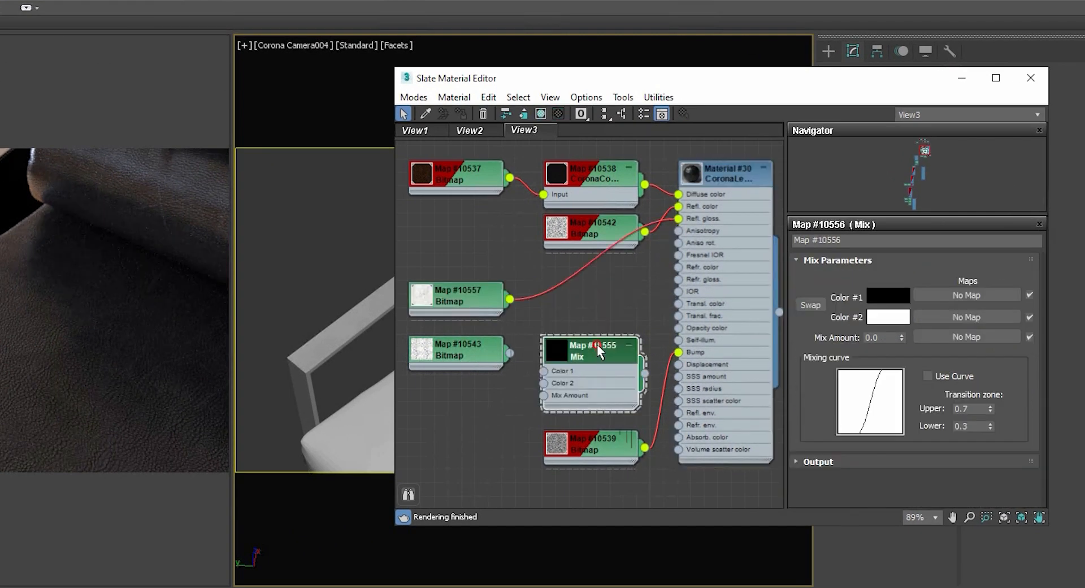
Connect the scratches bitmap to Mix Color 1 and fingerprints to Color 2.
left_click_drag(599, 352, 590, 298)
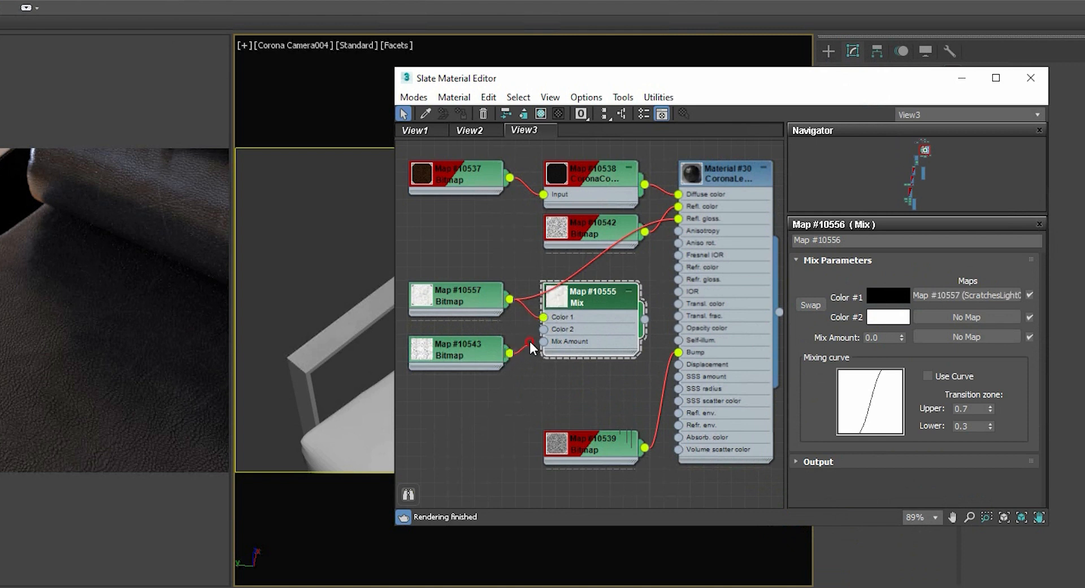
left_click_drag(508, 352, 542, 328)
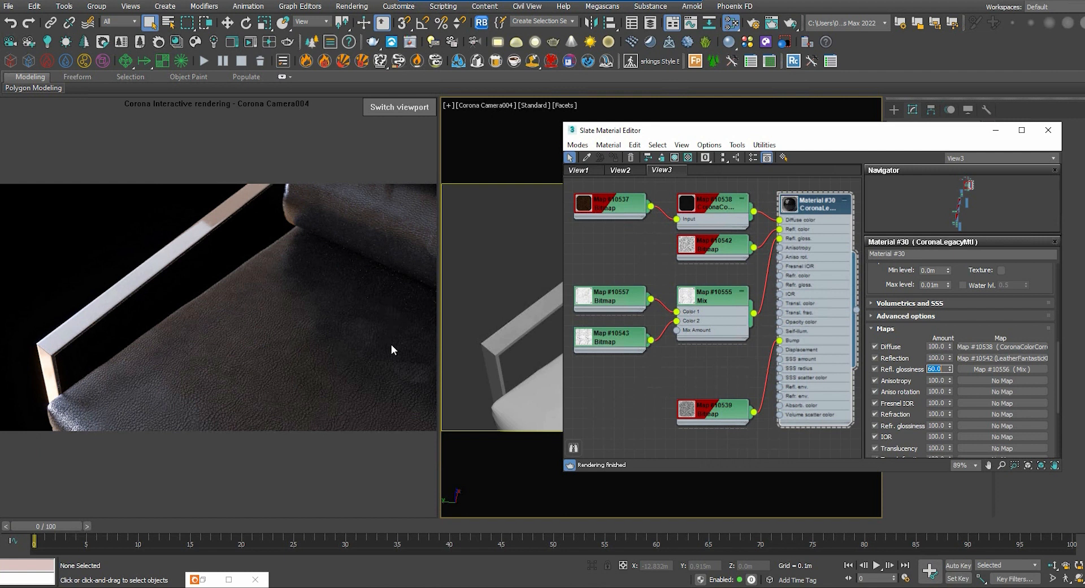
mouse_move(397, 225)
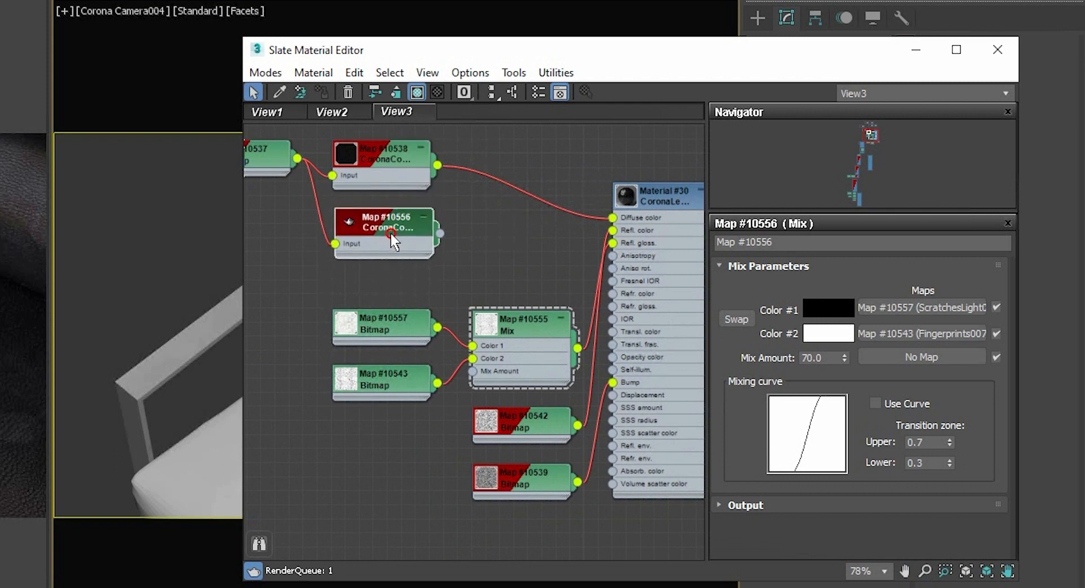
Feed the two colour-corrected leather maps into a new Mix map for Diffuse.
left_click(380, 228)
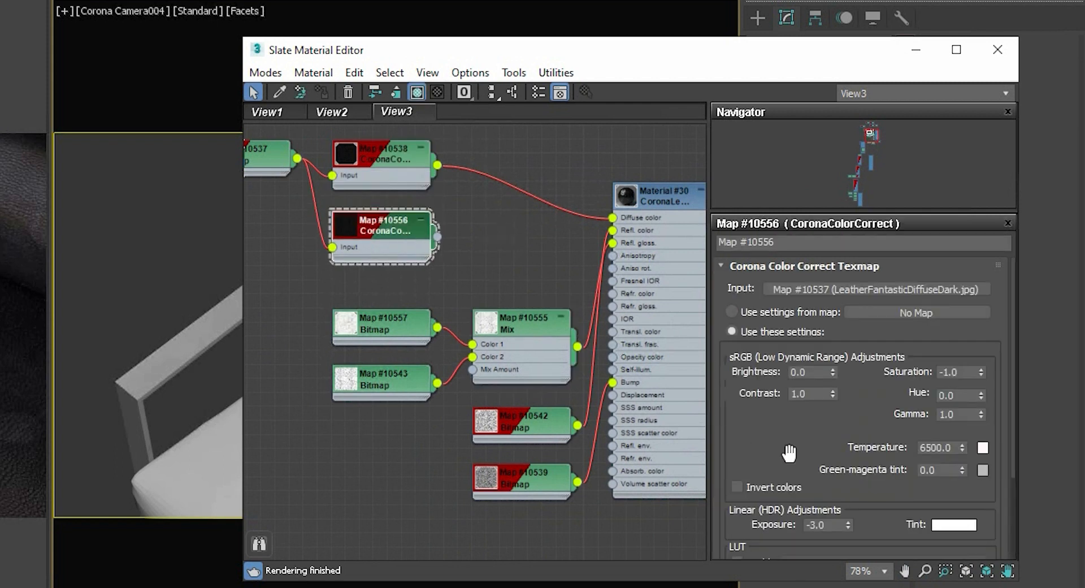
left_click(539, 159)
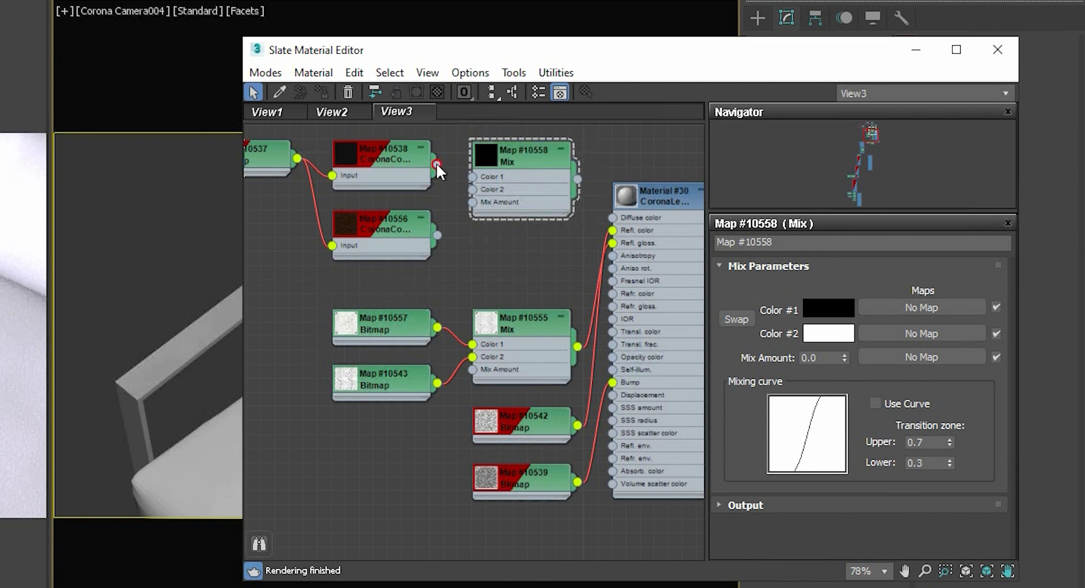
left_click_drag(438, 165, 472, 176)
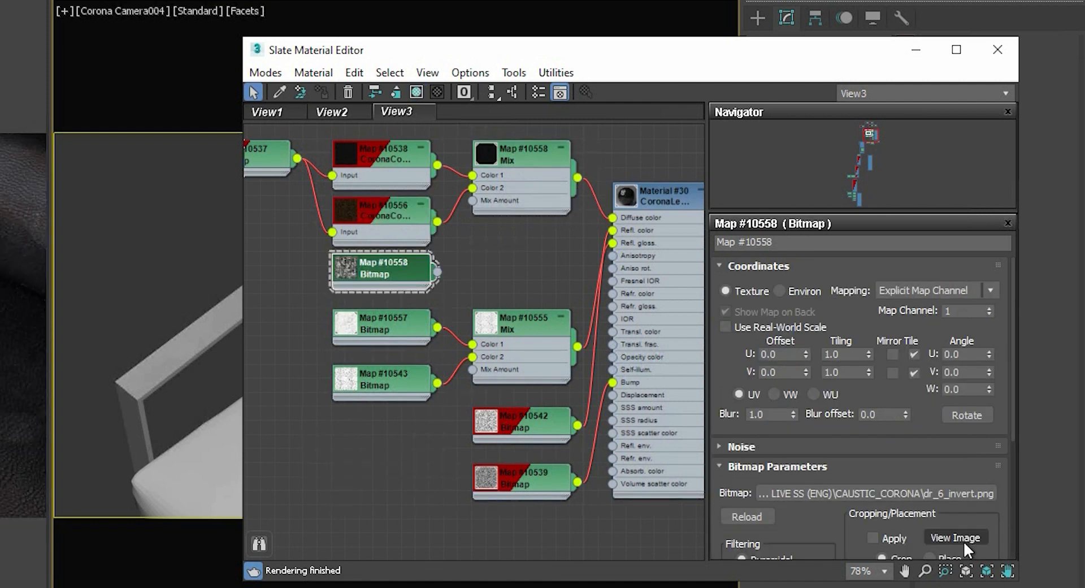
Preview the dr_6_invert.png grunge bitmap and tick its Output Invert option.
left_click(955, 537)
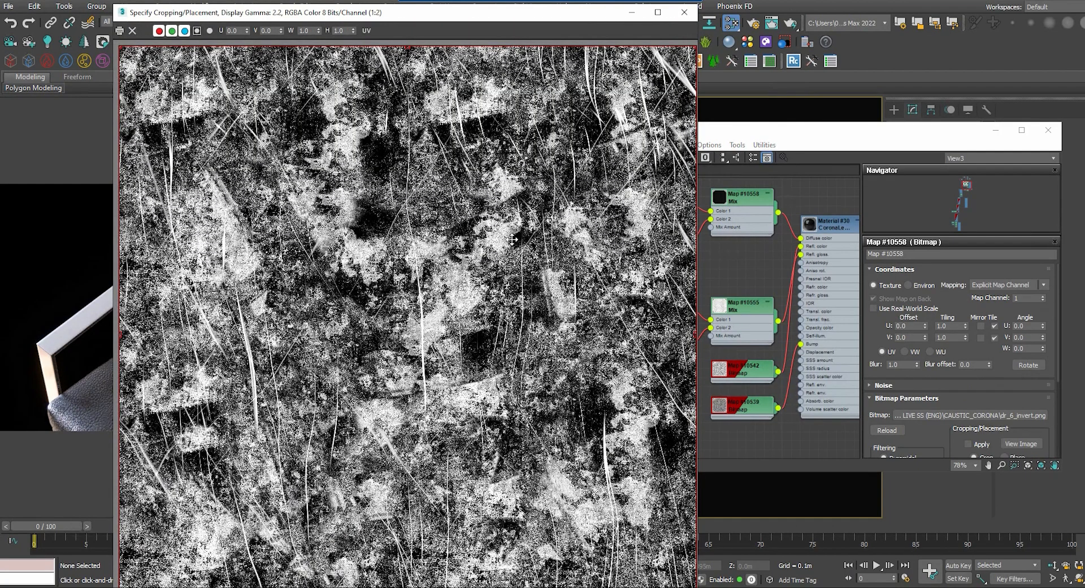
left_click(684, 12)
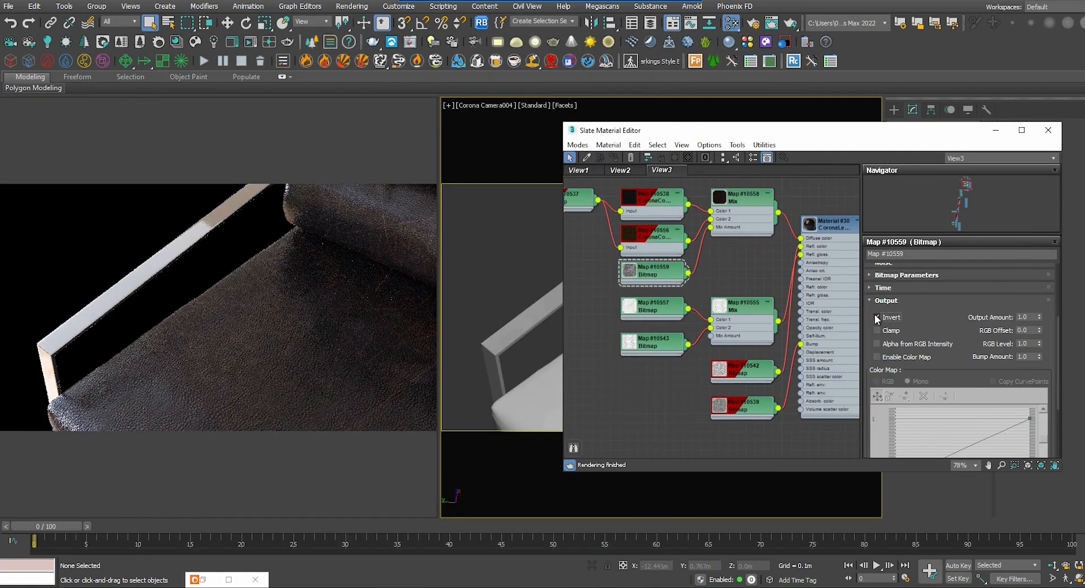
left_click(876, 317)
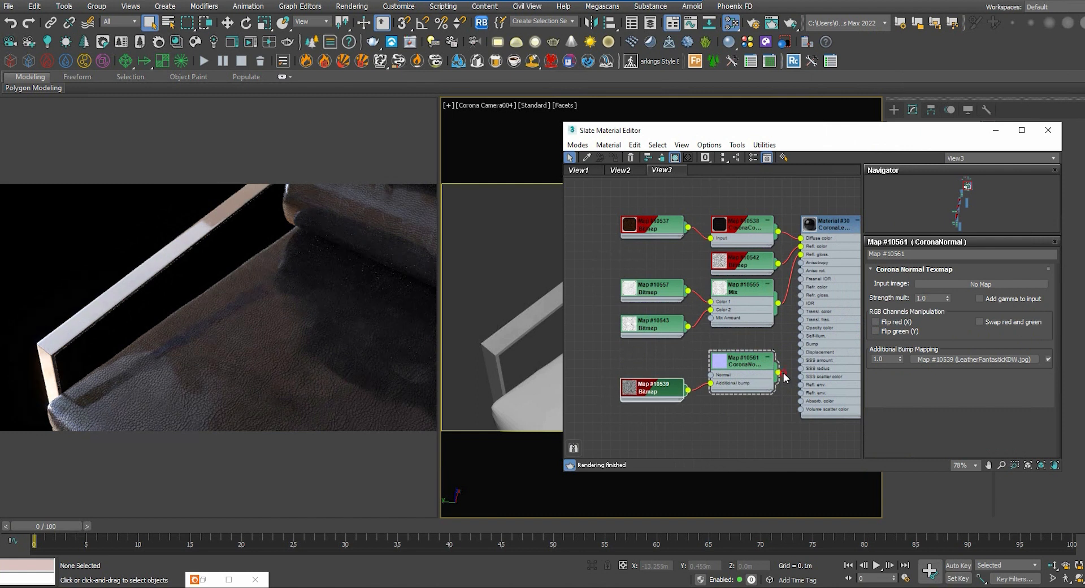
Check the wrinkles normal bitmap and set the Corona Normal Strength mult to 0.7.
left_click(652, 360)
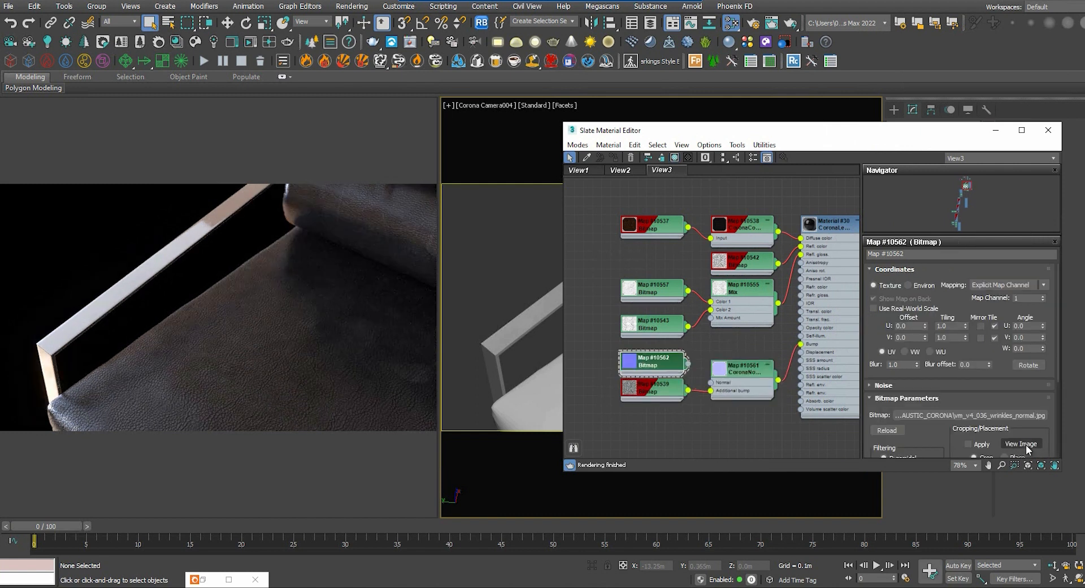
left_click(1020, 443)
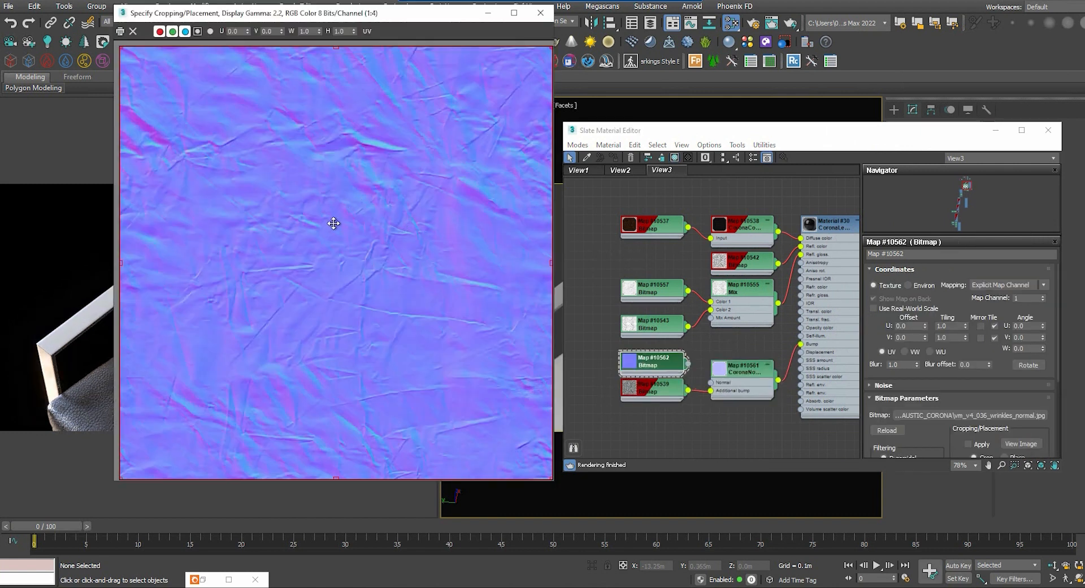
left_click(540, 12)
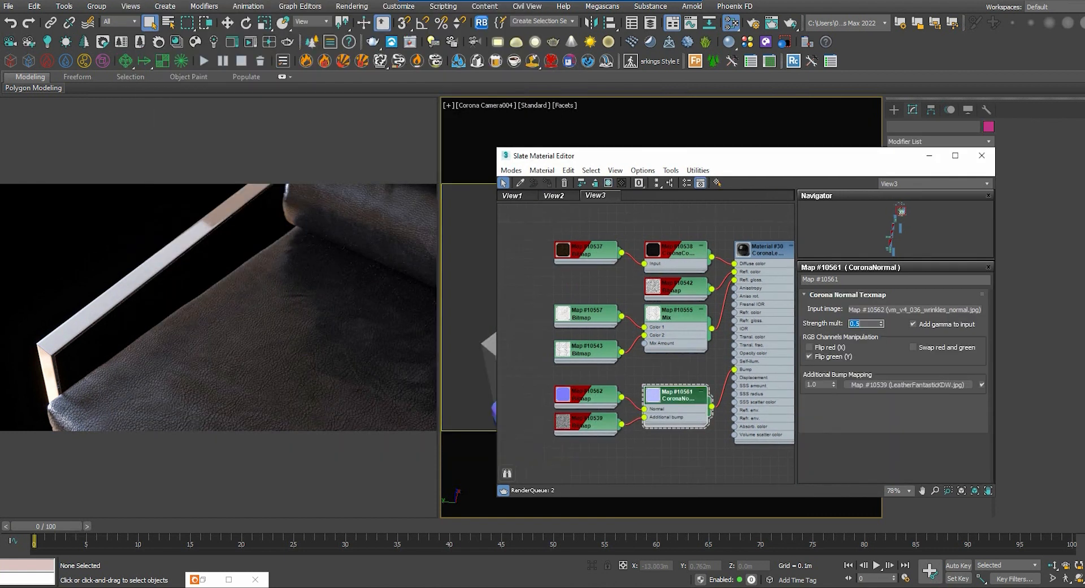
type("2")
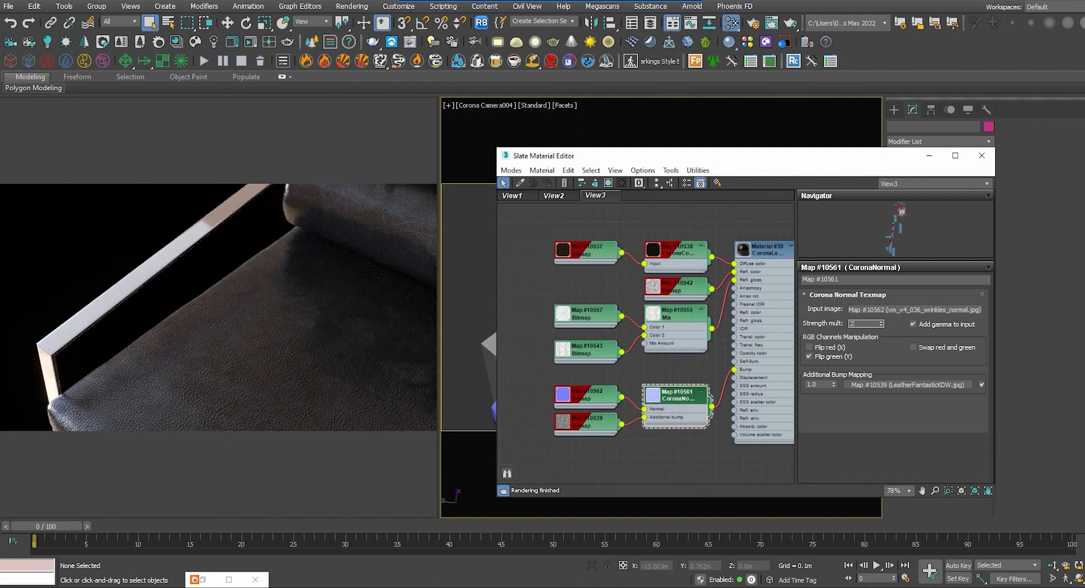
type("0.7")
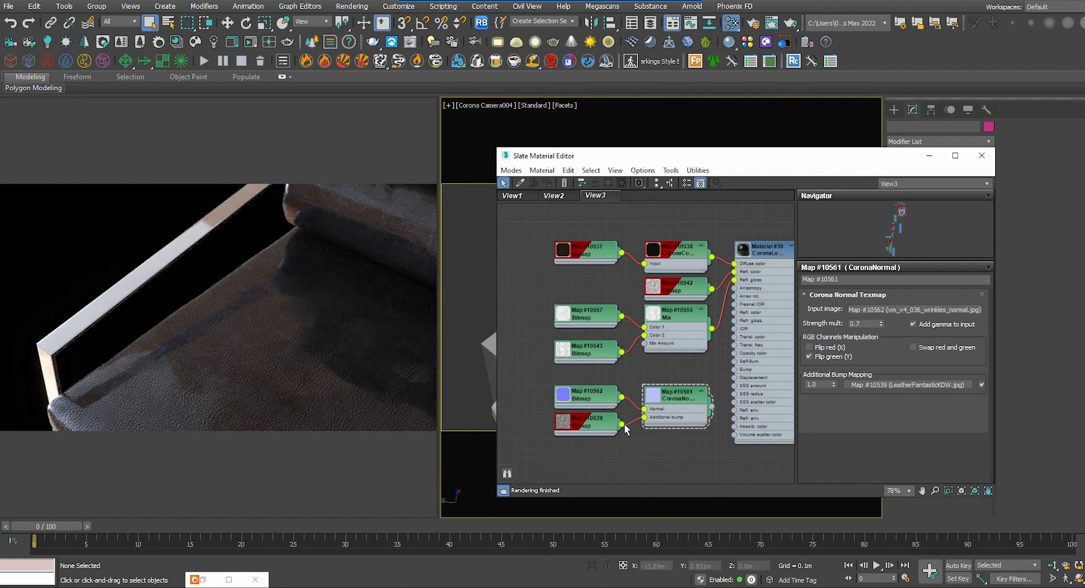
left_click_drag(626, 429, 736, 370)
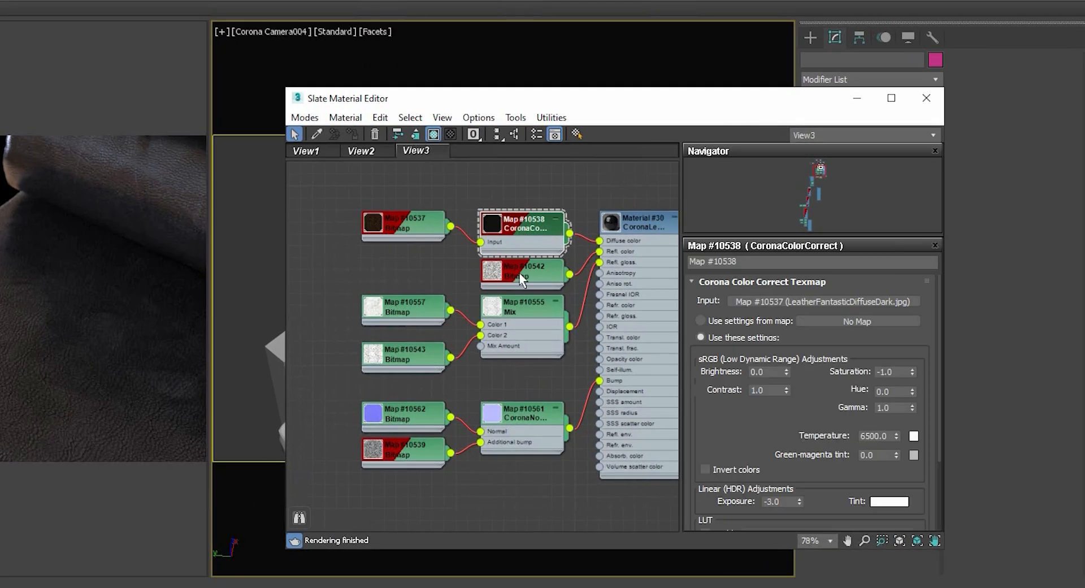
left_click(521, 308)
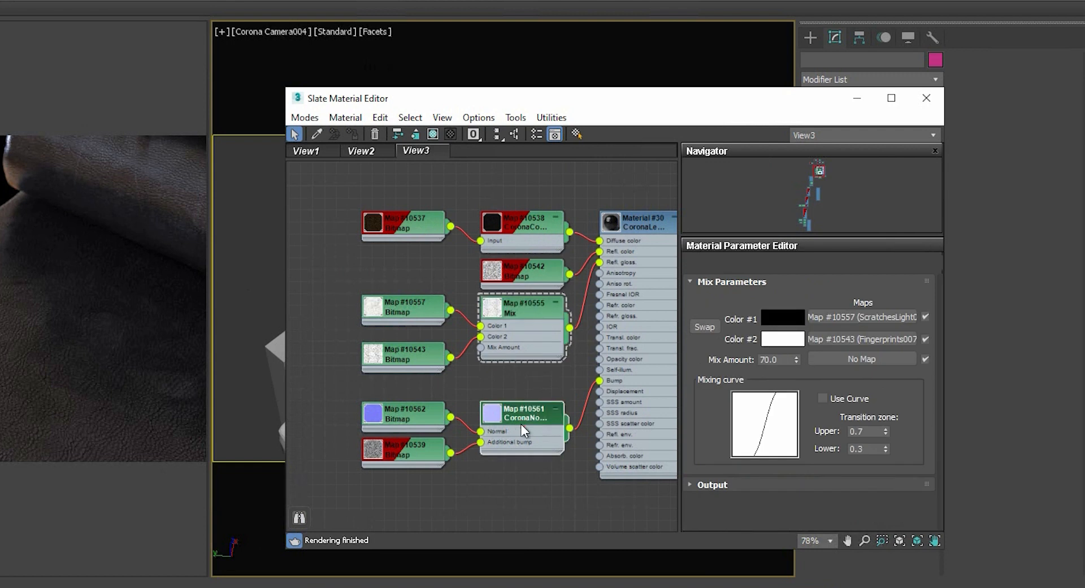
left_click(521, 413)
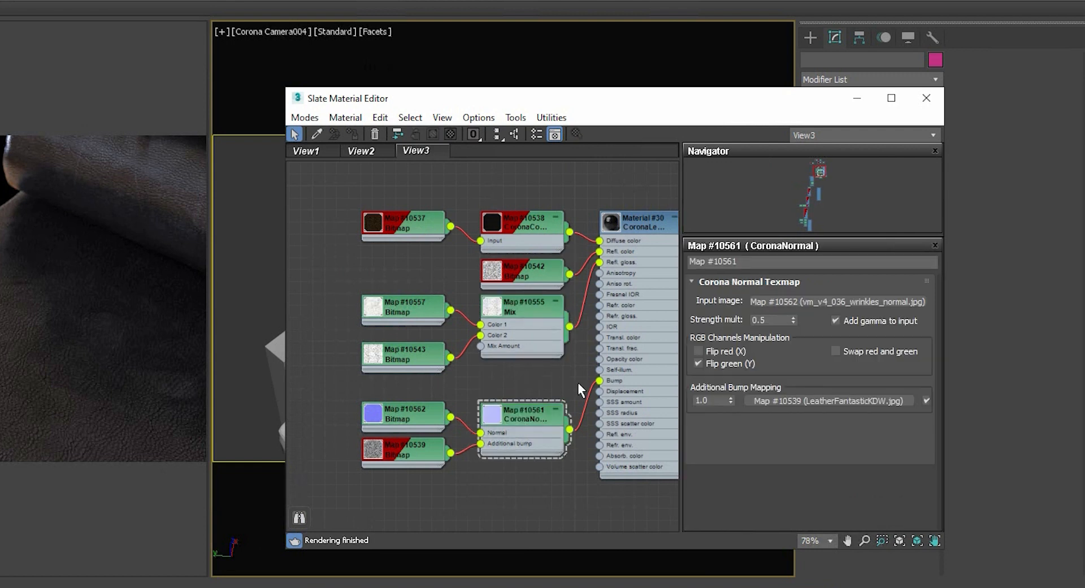
right_click(511, 185)
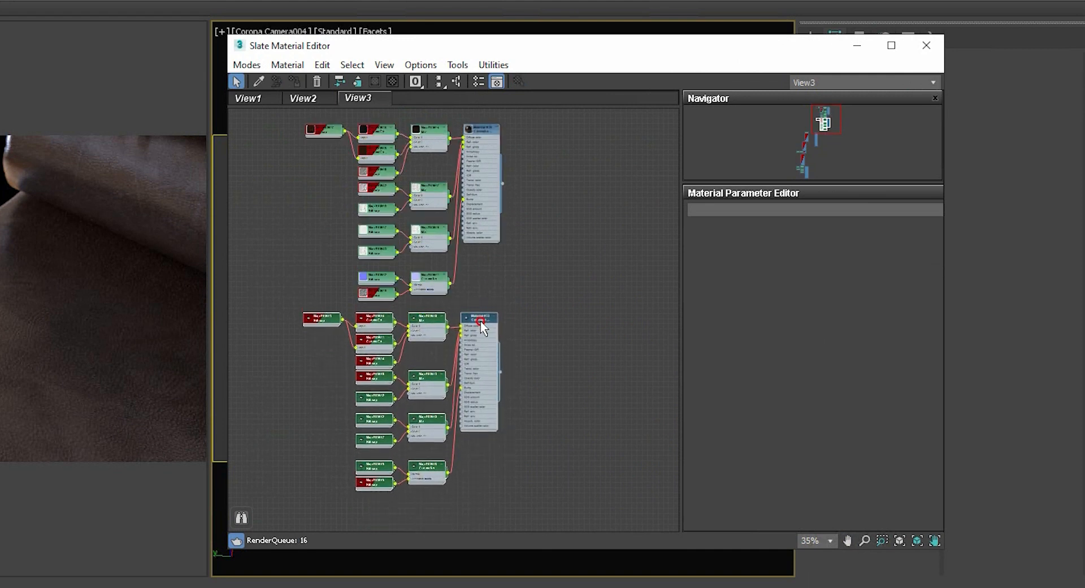
left_click(480, 318)
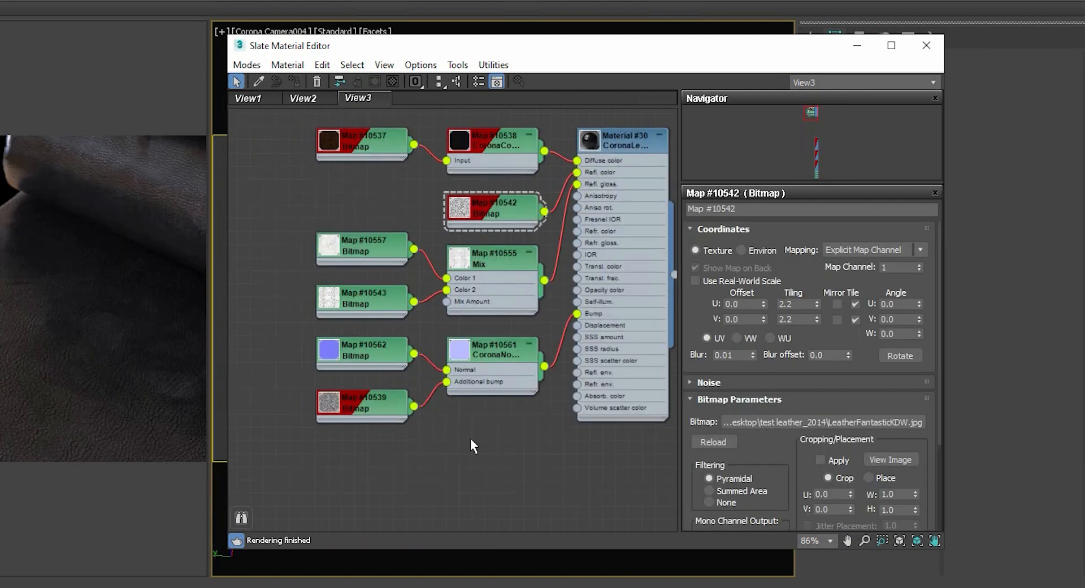
left_click(493, 349)
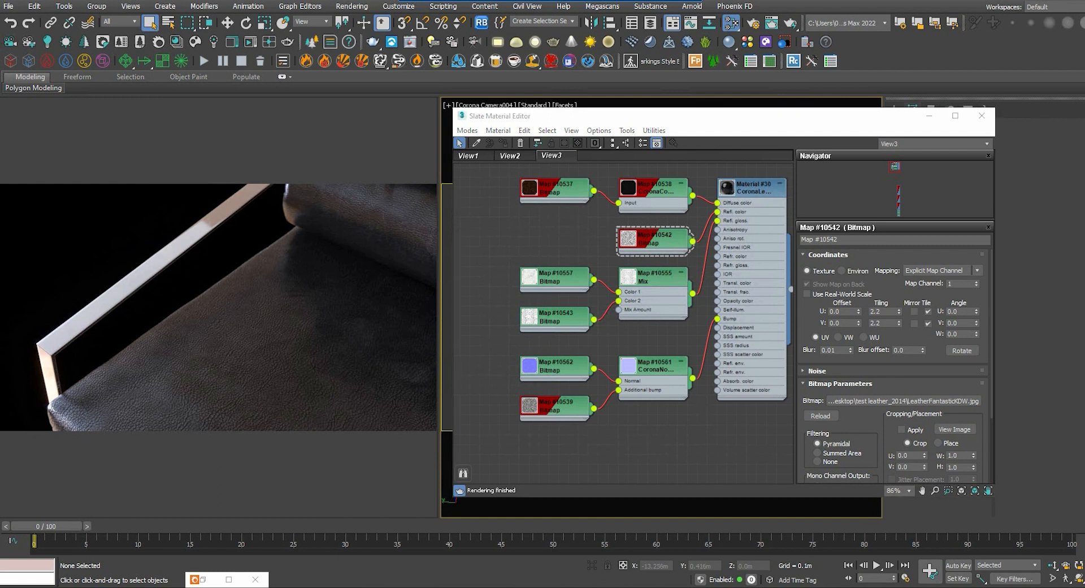
mouse_move(484, 283)
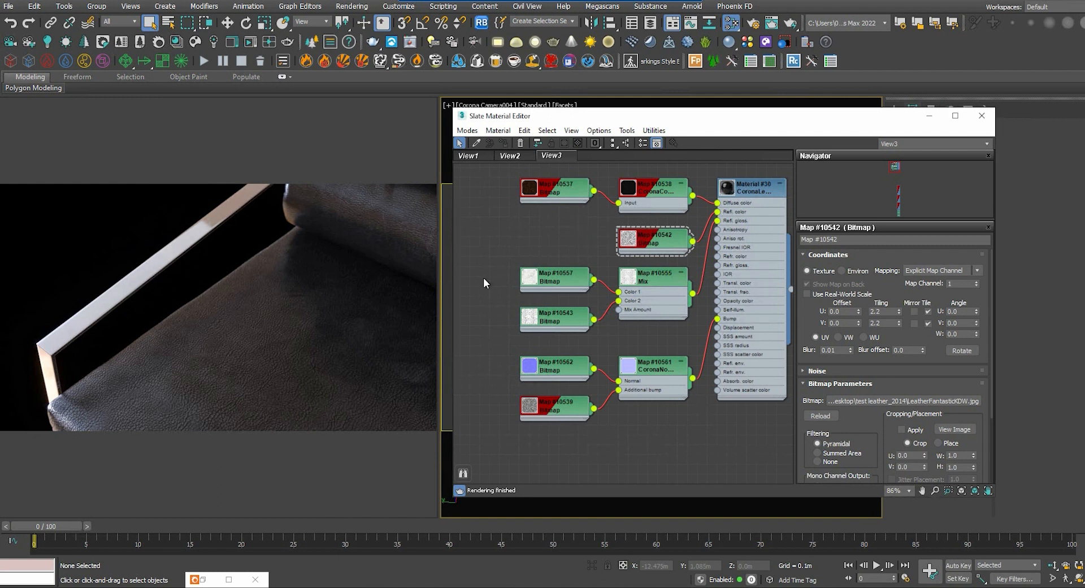